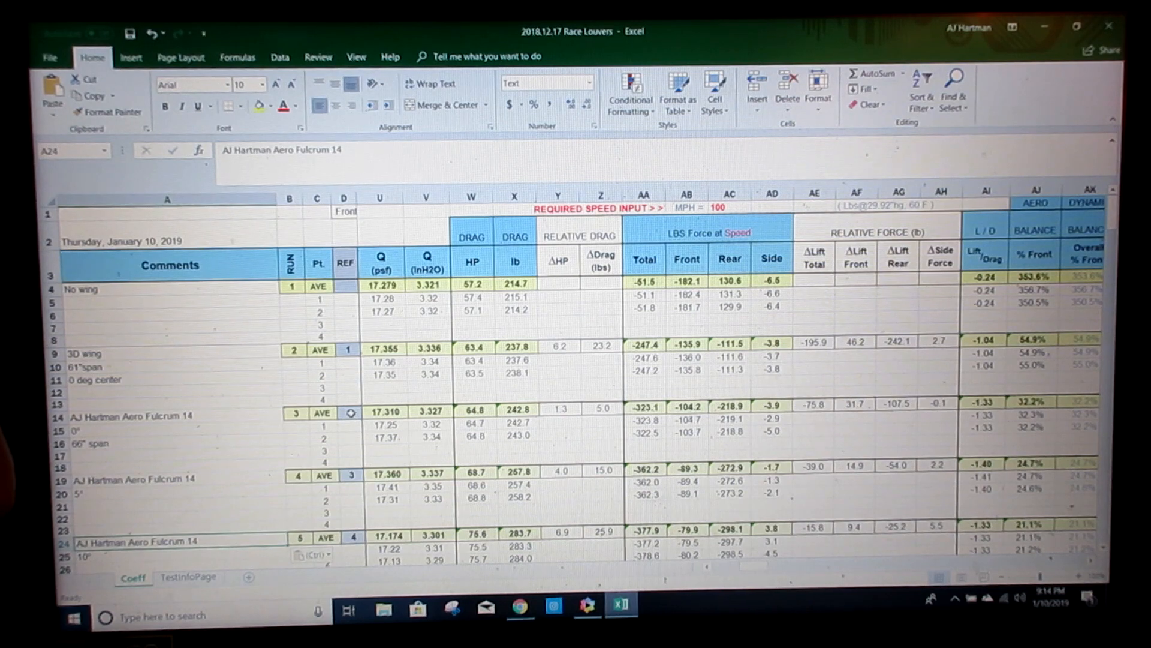
Set run 3's REF cell D14 to 1 so ΔHP reads 7.5 and ΔDrag 28.2
{"action": "left_click", "coordinate": [350, 412]}
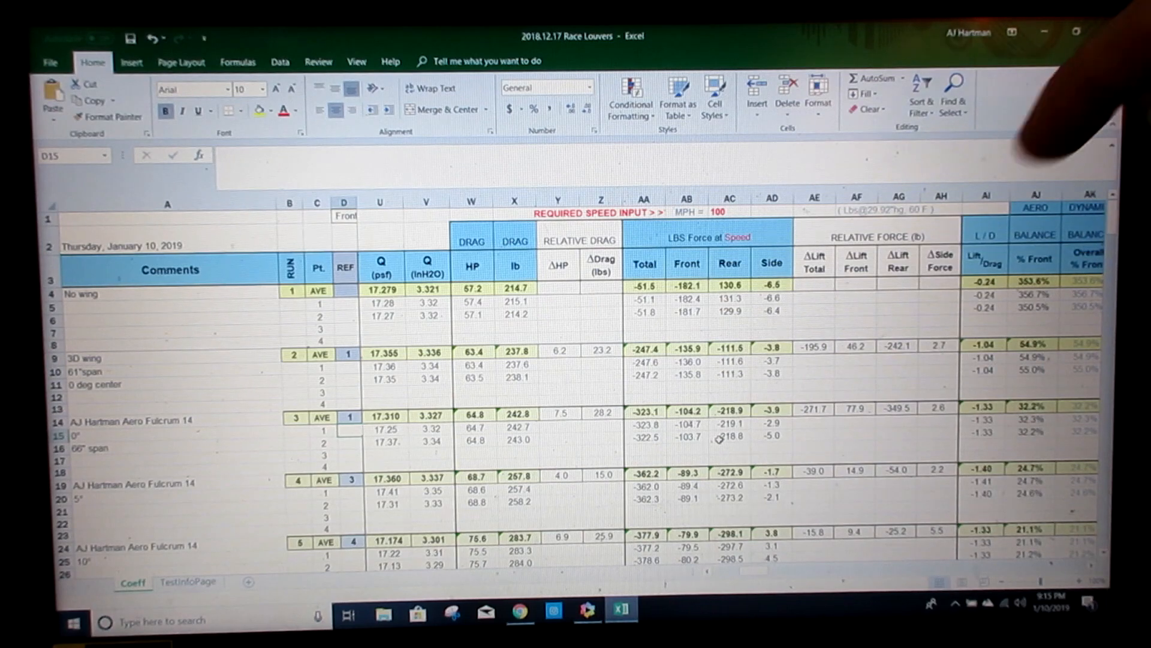
{"action": "mouse_move", "coordinate": [771, 330]}
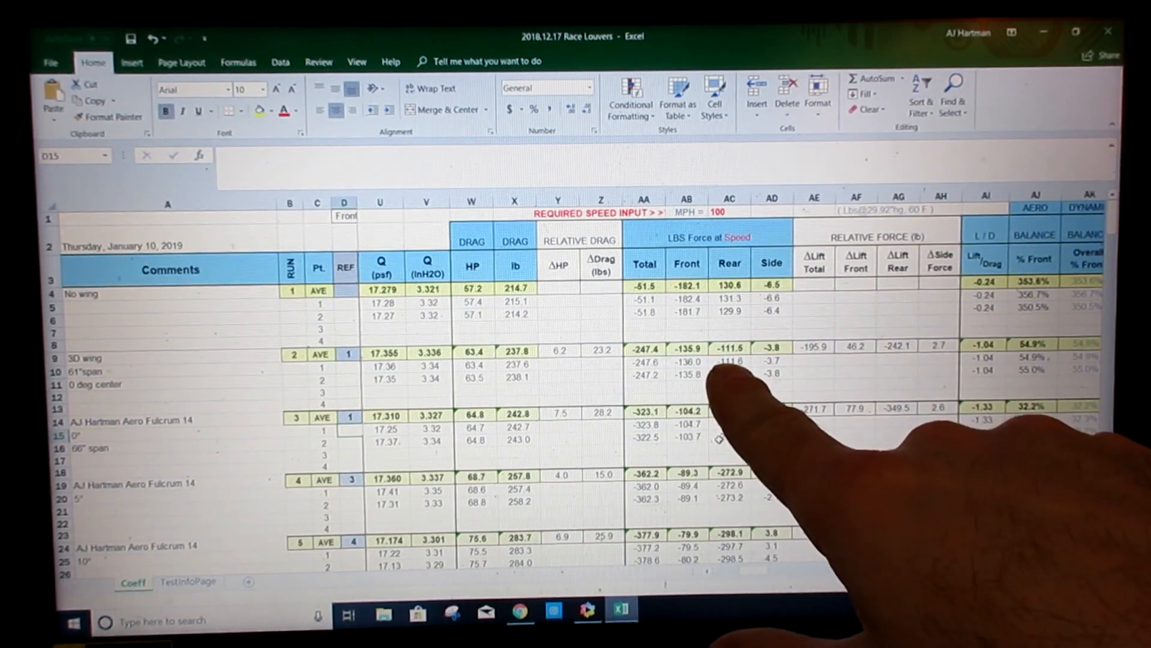
{"action": "mouse_move", "coordinate": [734, 404]}
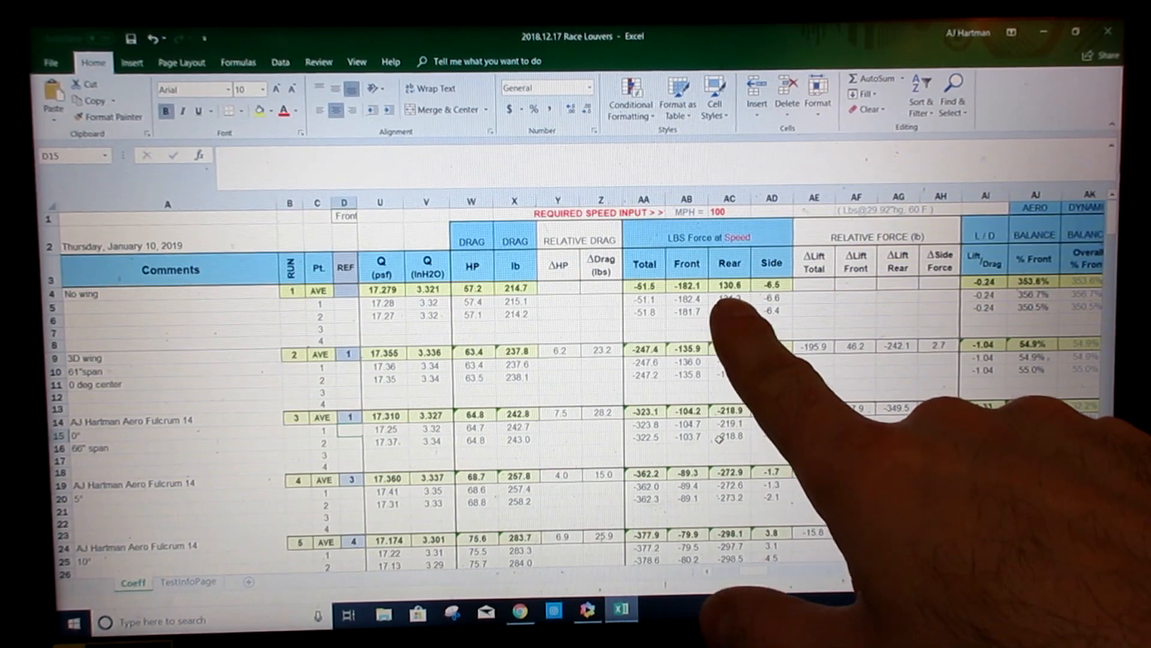
{"action": "mouse_move", "coordinate": [734, 367]}
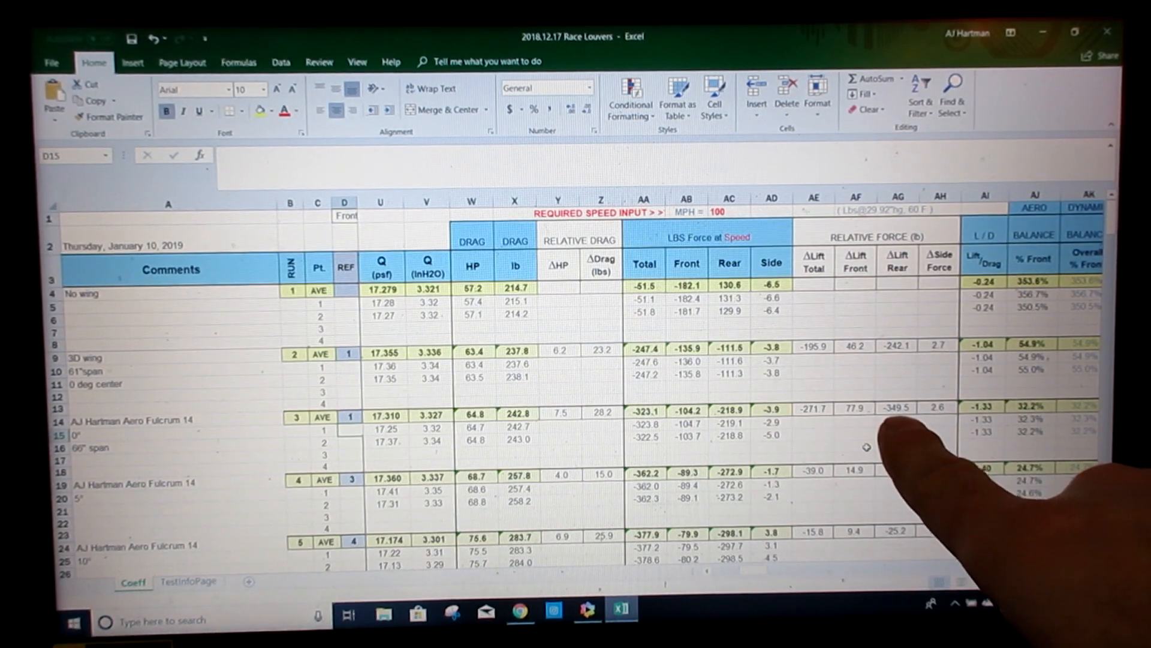
{"action": "mouse_move", "coordinate": [499, 484]}
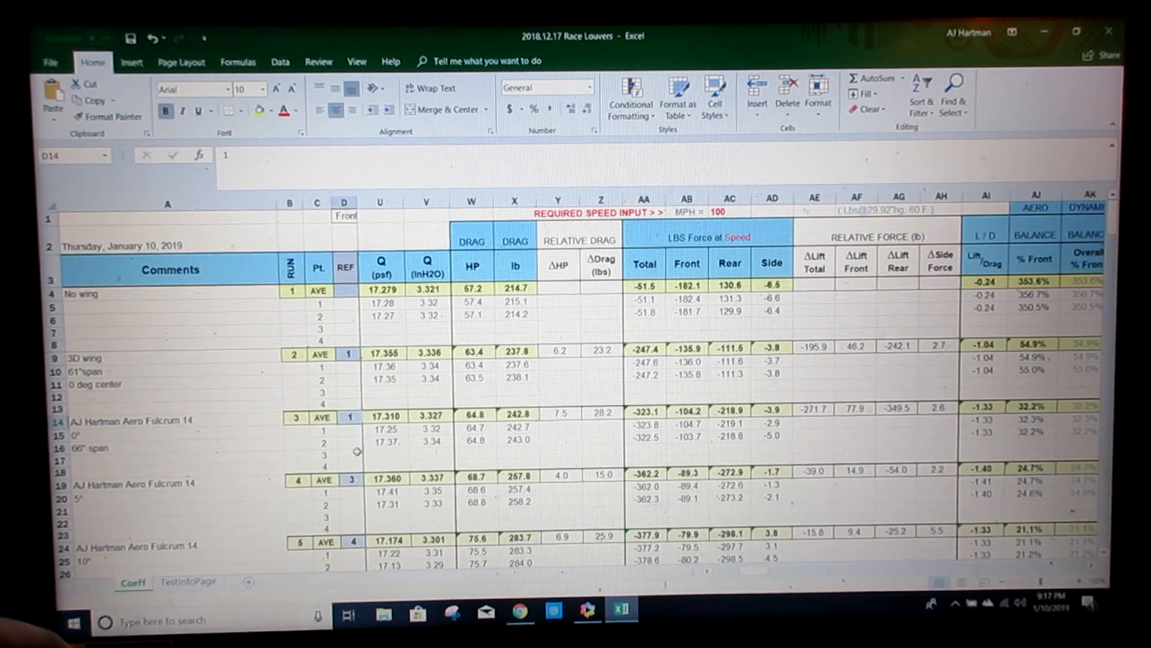
Enter 2 in D14 so run 3's deltas read 1.3 HP and 5.0 lb drag
{"action": "type", "text": "2"}
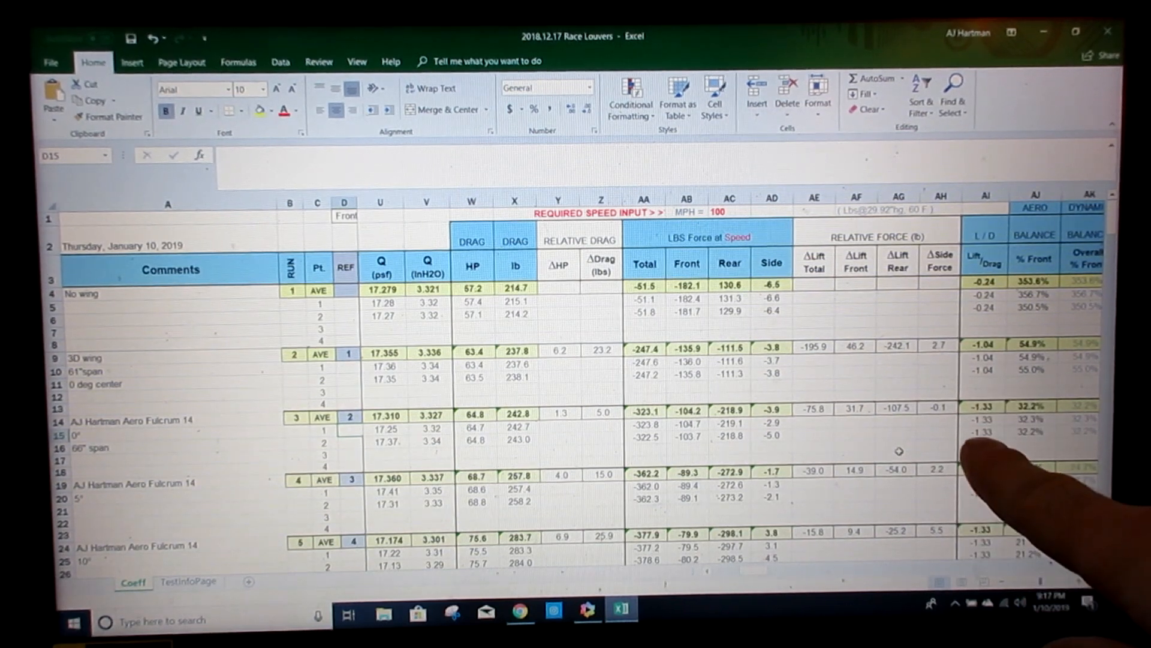
{"action": "mouse_move", "coordinate": [1028, 499]}
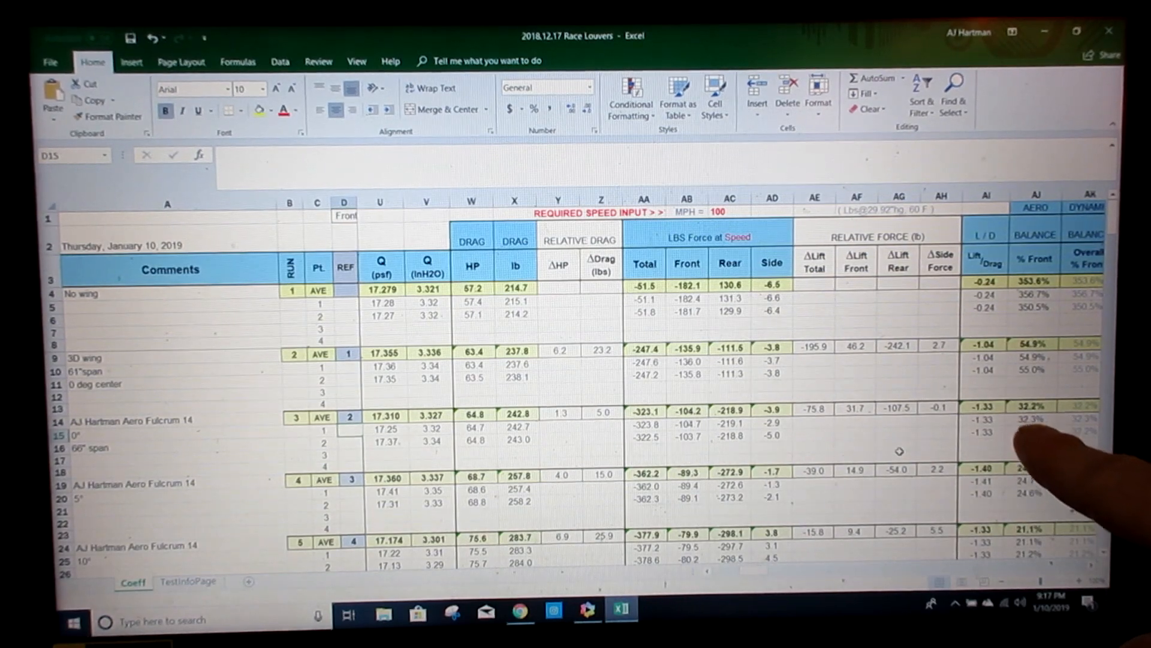
{"action": "mouse_move", "coordinate": [1042, 484]}
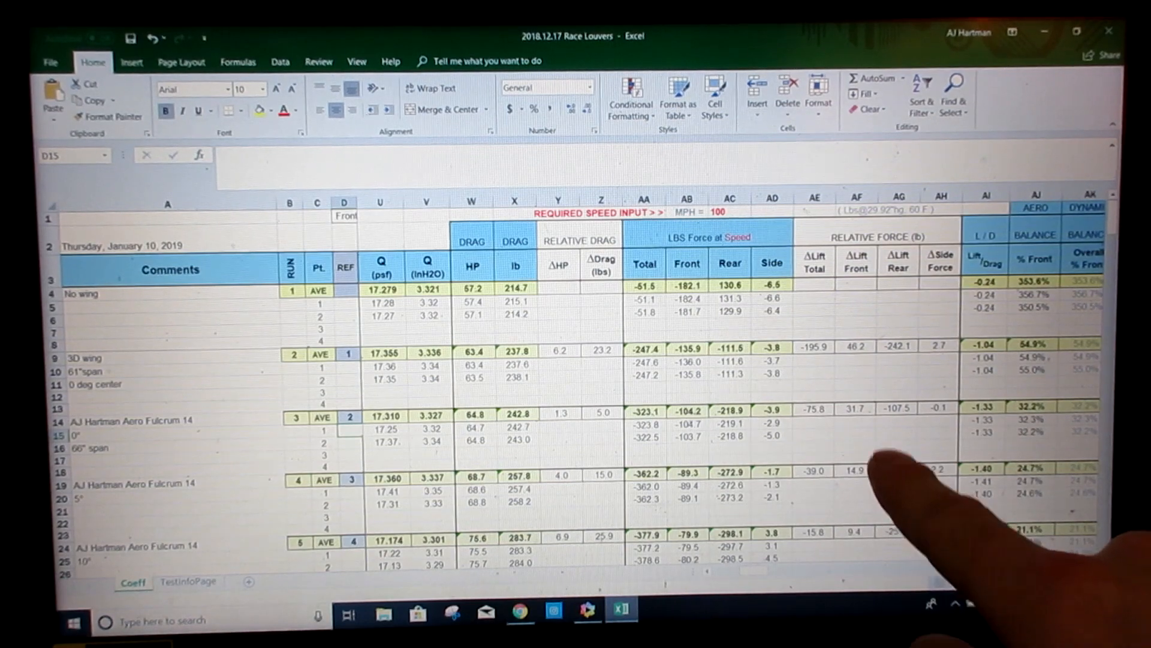
{"action": "mouse_move", "coordinate": [588, 565]}
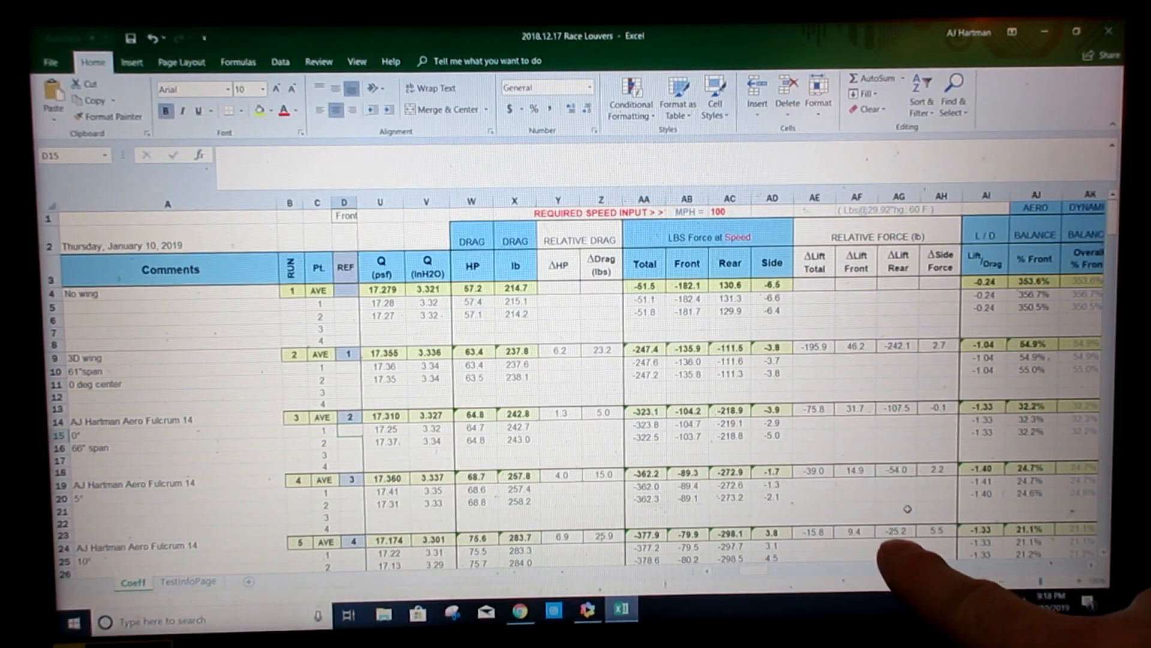
{"action": "mouse_move", "coordinate": [903, 471]}
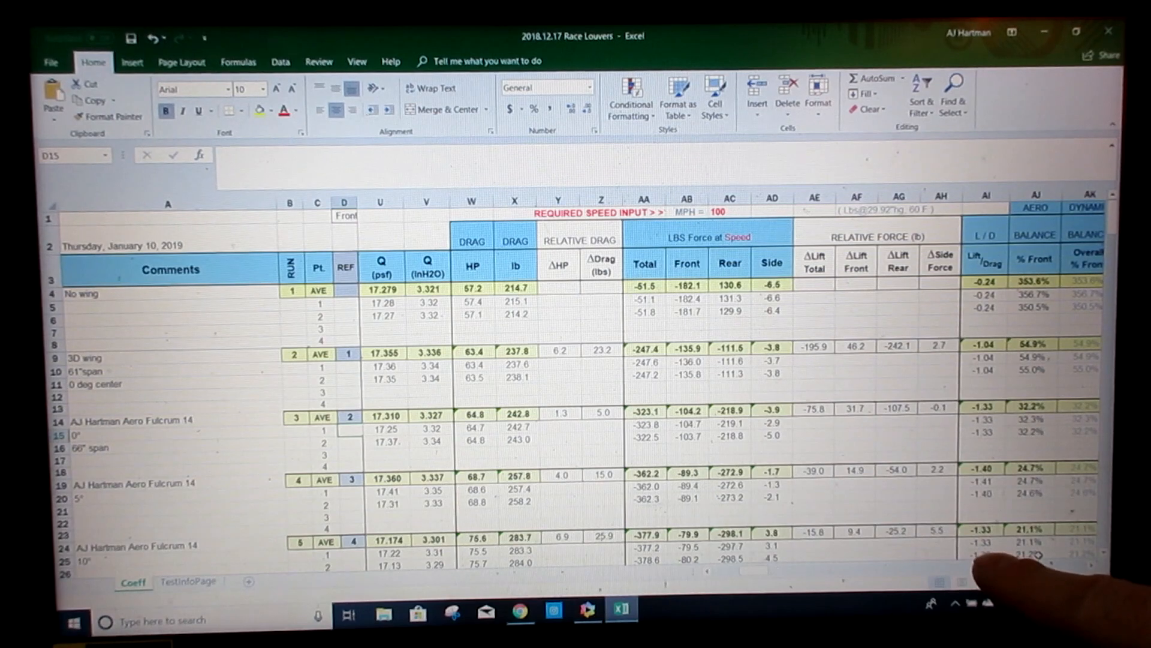
{"action": "mouse_move", "coordinate": [998, 529]}
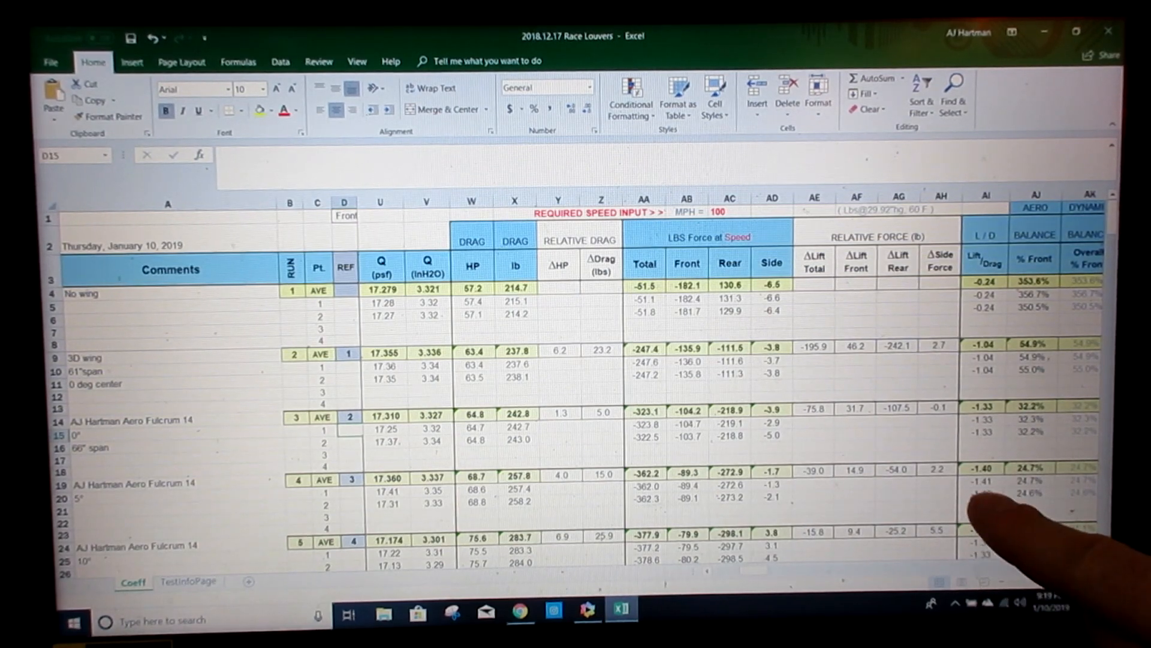